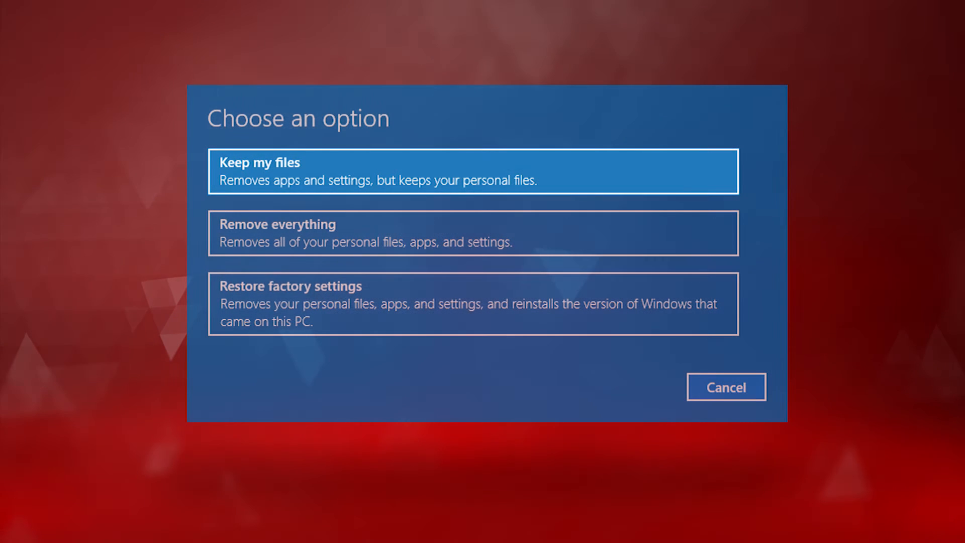
Step: Dismiss the open reset options and bring up the Start menu from the taskbar
click(474, 233)
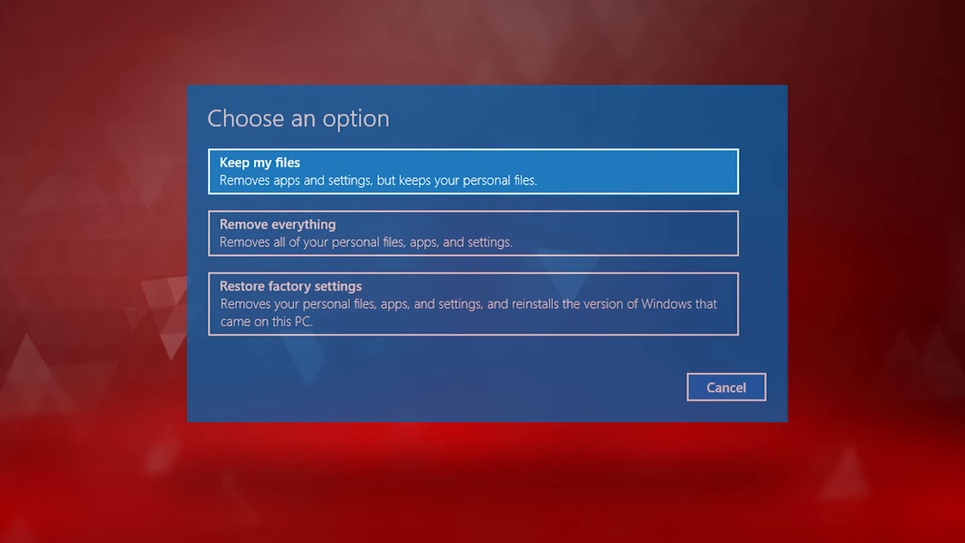
click(726, 387)
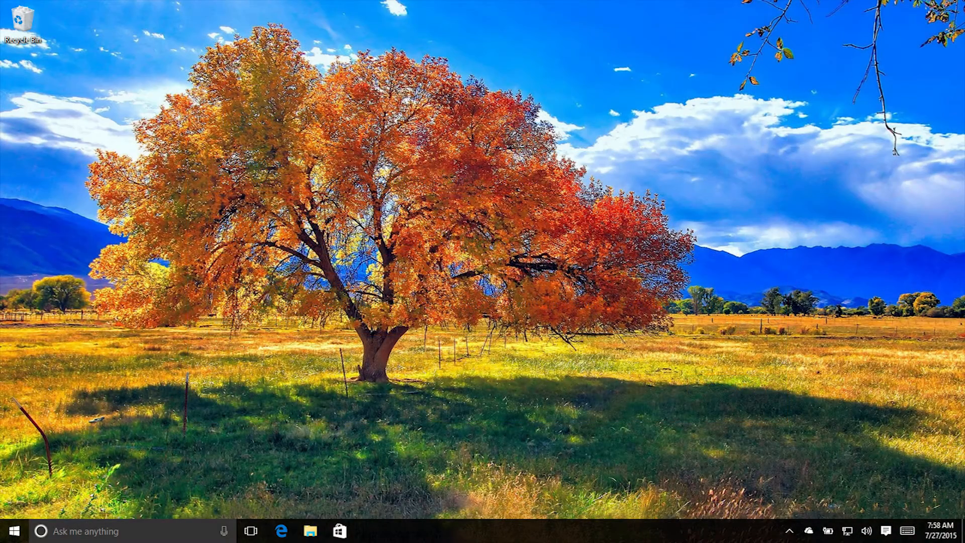
click(12, 531)
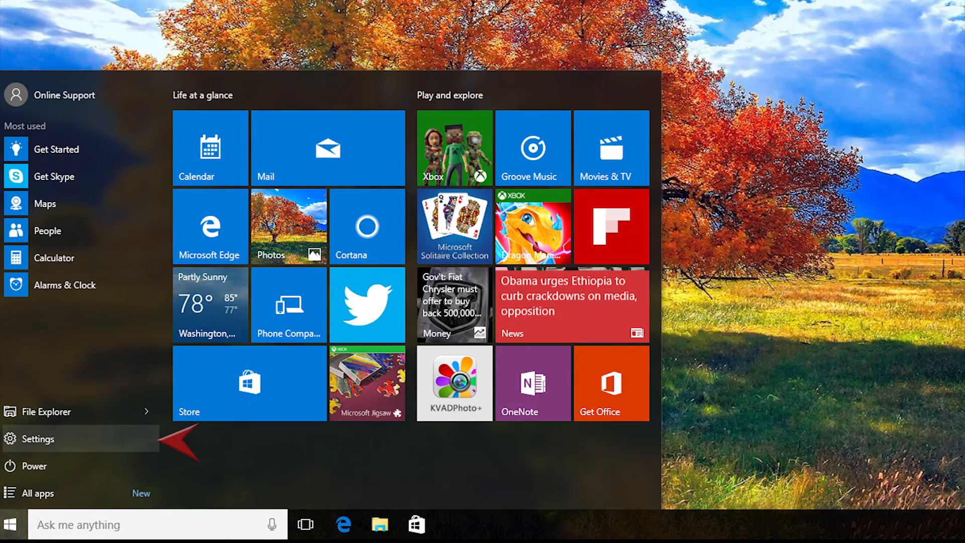
Step: Go to Settings > Update & Security > Recovery and start Reset this PC
click(35, 439)
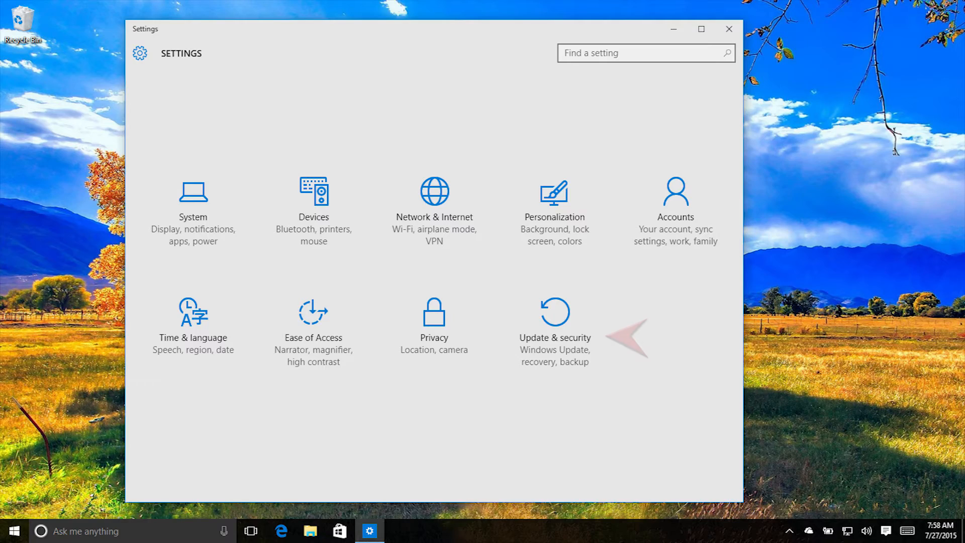
click(554, 321)
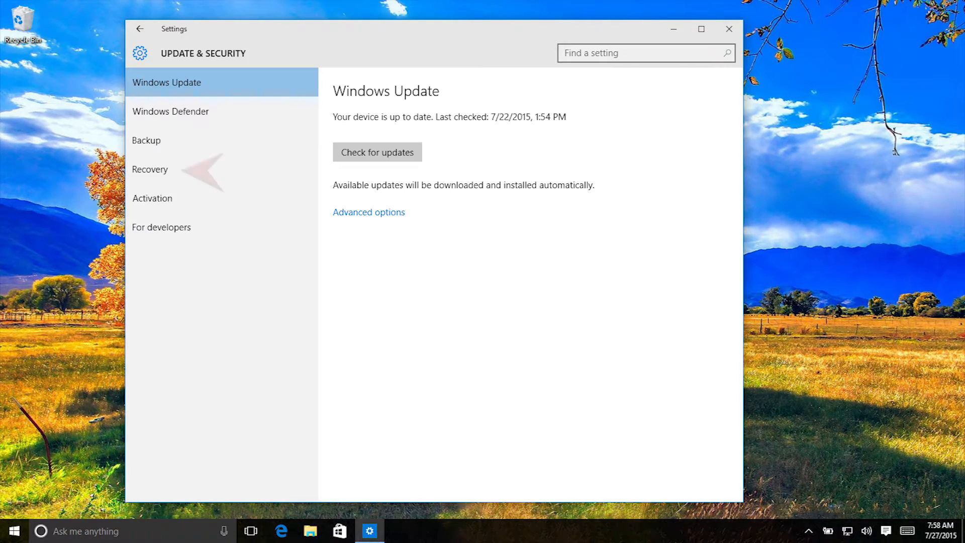
click(150, 170)
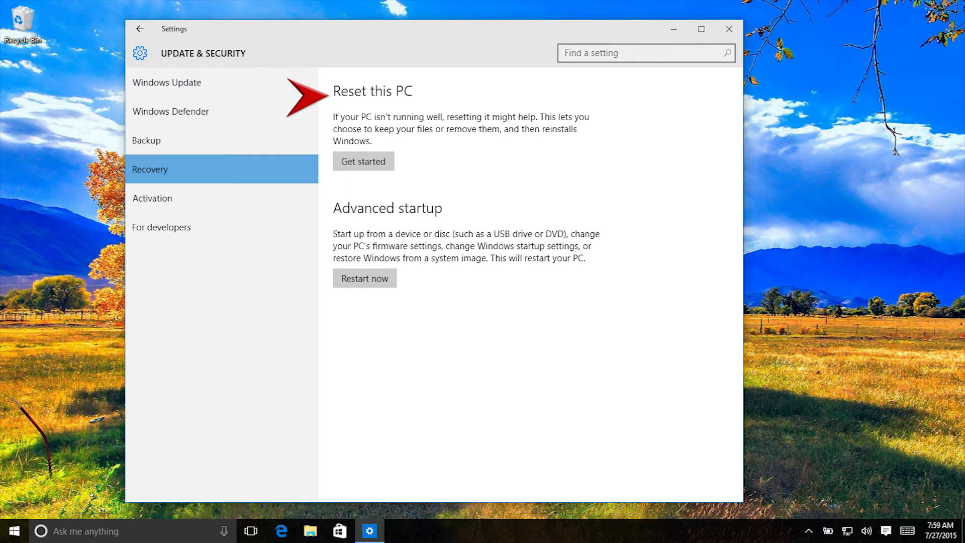
click(363, 162)
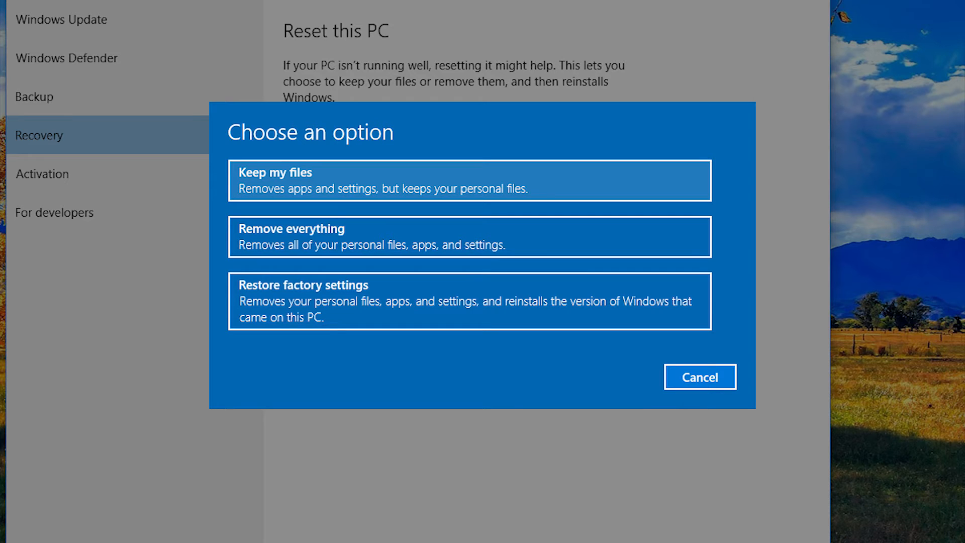
mouse_move(469, 237)
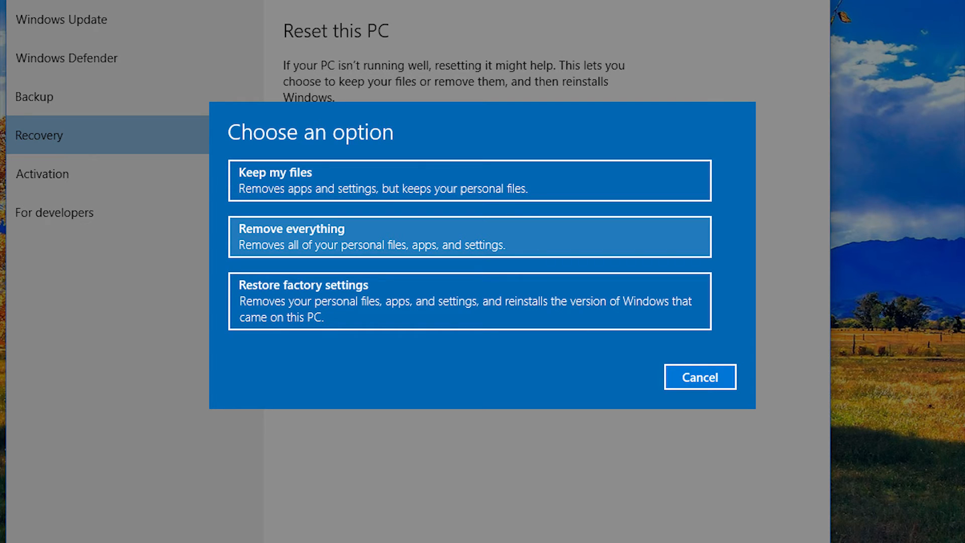
mouse_move(469, 301)
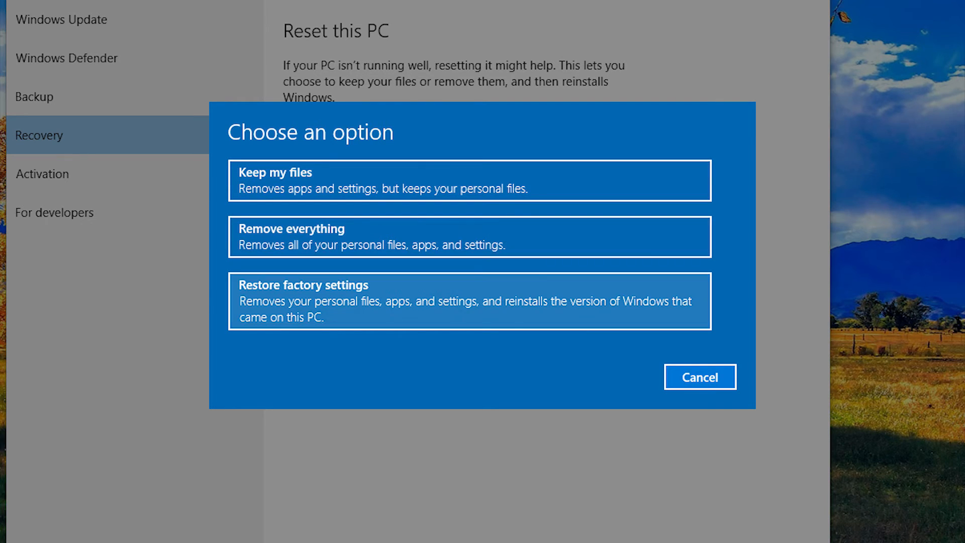